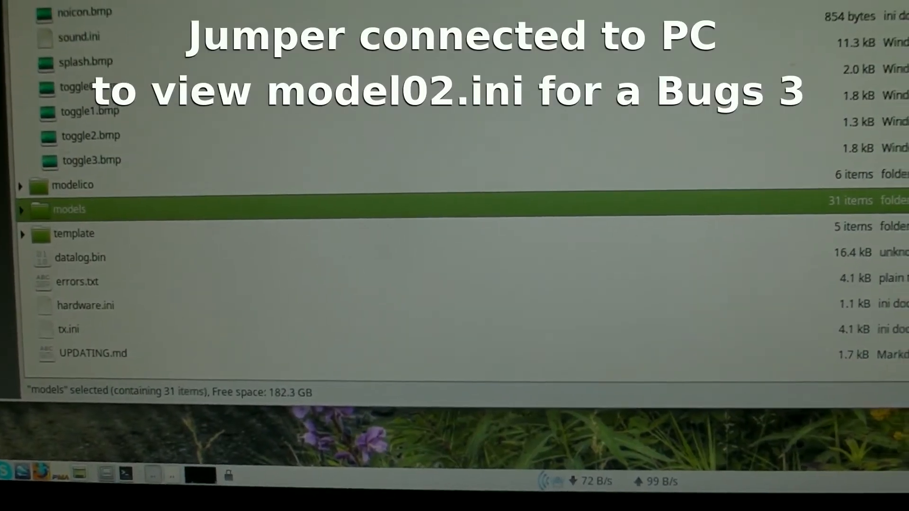
# - Expand the models folder and bring up the open-with options for model2.ini
pyautogui.click(20, 209)
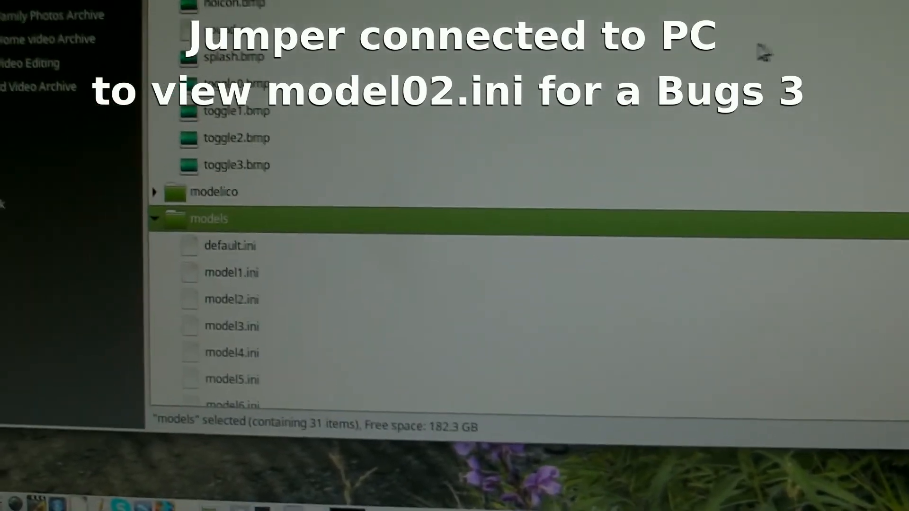
pyautogui.scroll(-3)
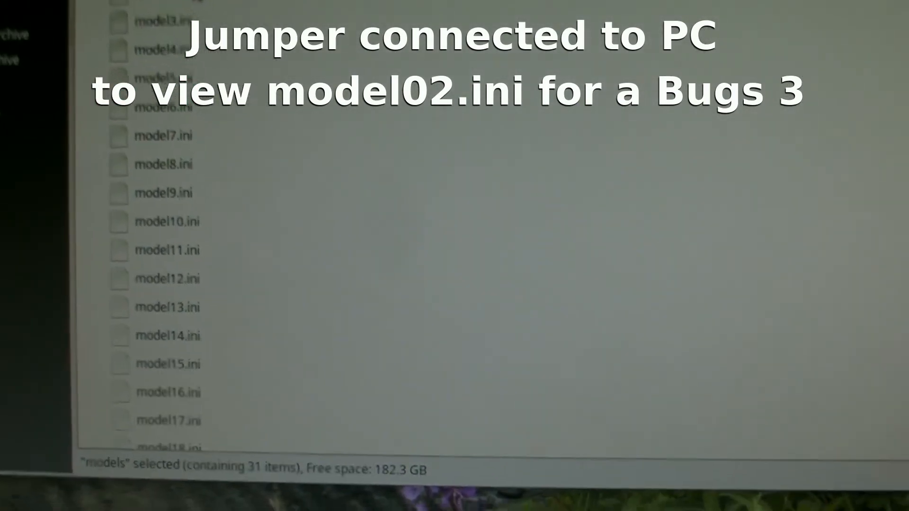
pyautogui.click(191, 24)
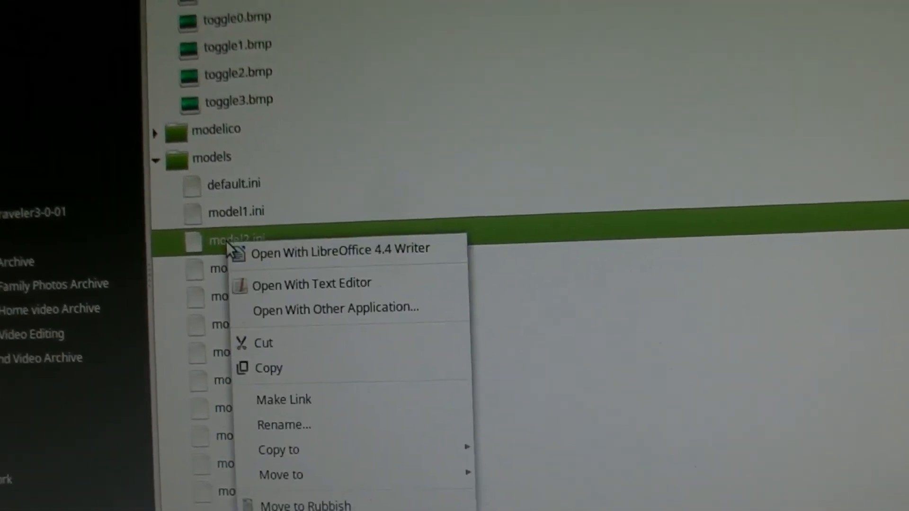
# - View model2.ini in LibreOffice Writer, scrolling to the [telemalarm1] and [telemalarm2] RSSI and Volt1 values
pyautogui.click(335, 249)
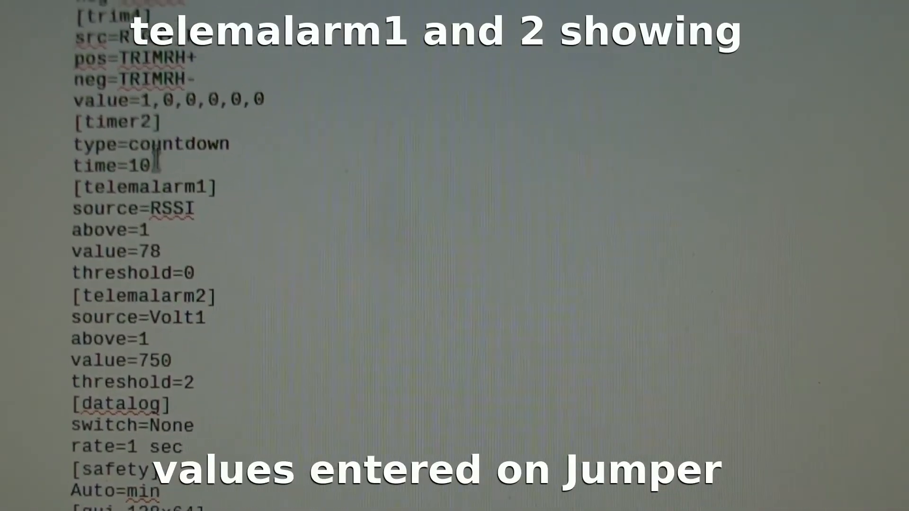
pyautogui.scroll(-3)
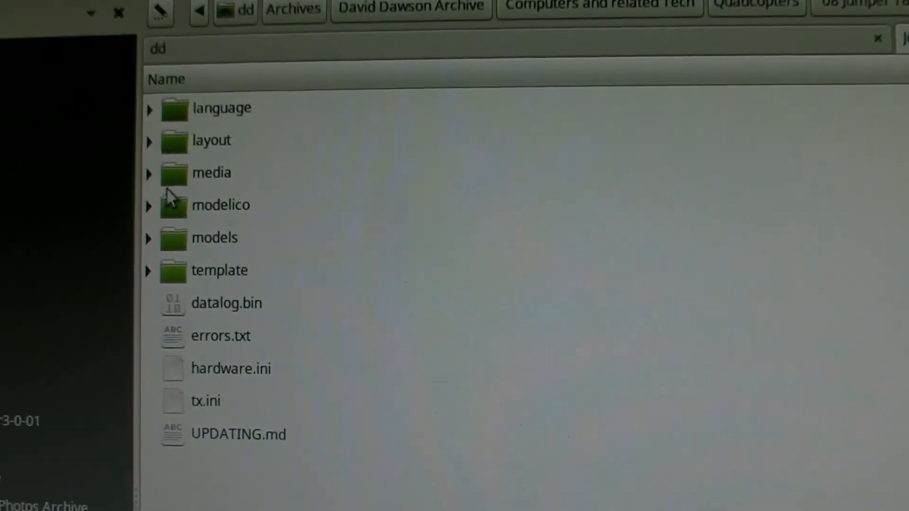
# - Expand the media folder and bring up the open-with options for sound.ini
pyautogui.click(148, 172)
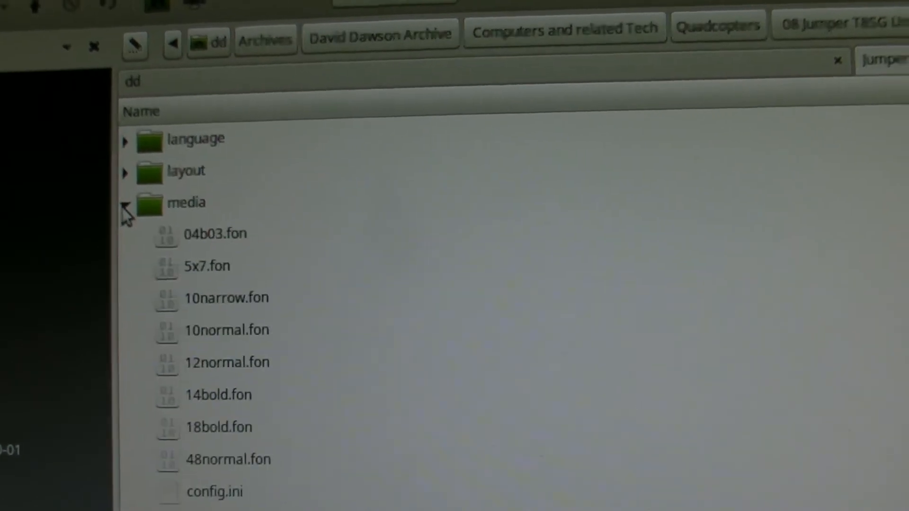
pyautogui.scroll(-3)
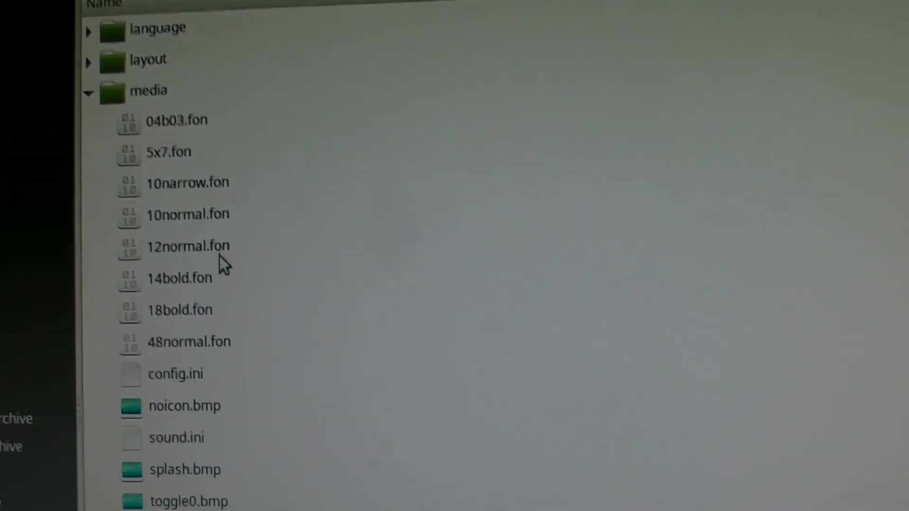
pyautogui.scroll(-3)
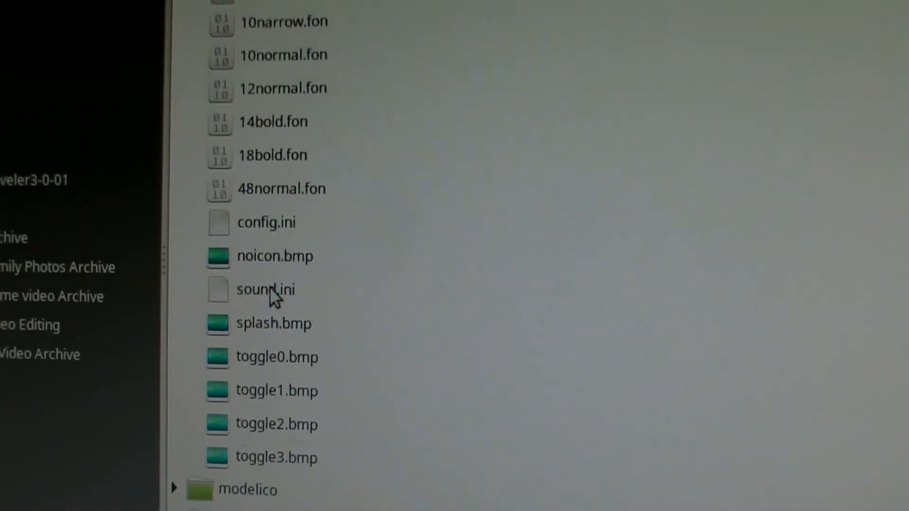
pyautogui.rightClick(266, 290)
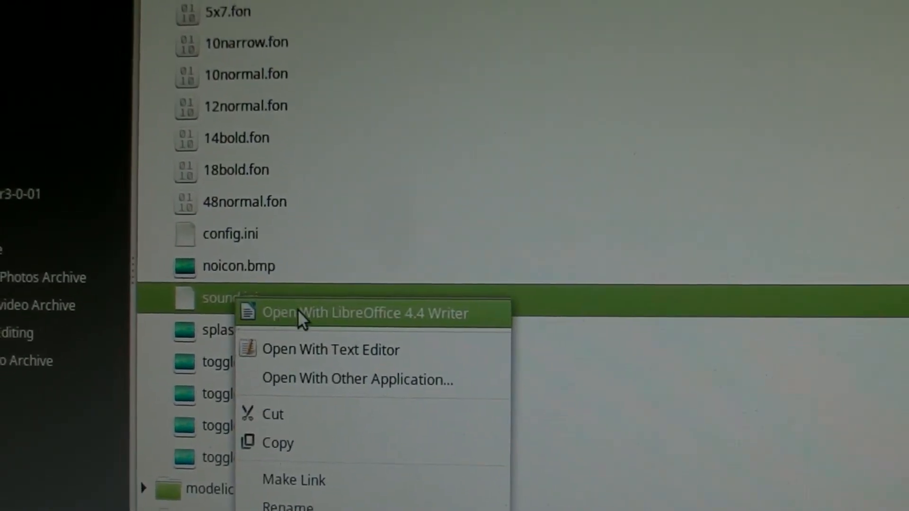